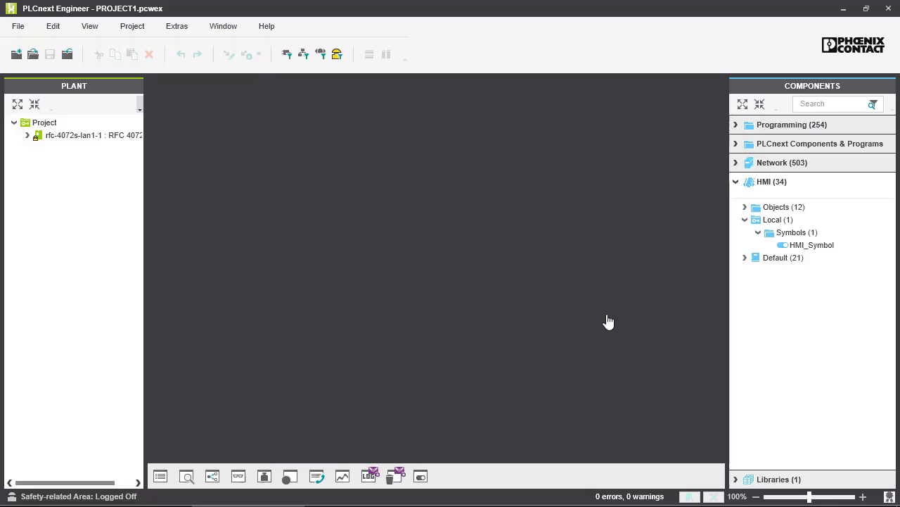
pyautogui.moveTo(597, 263)
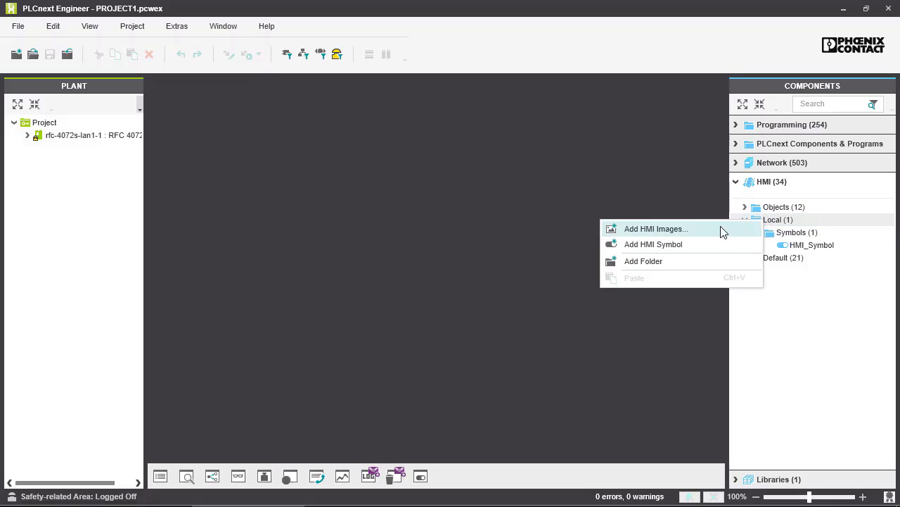
pyautogui.moveTo(653, 245)
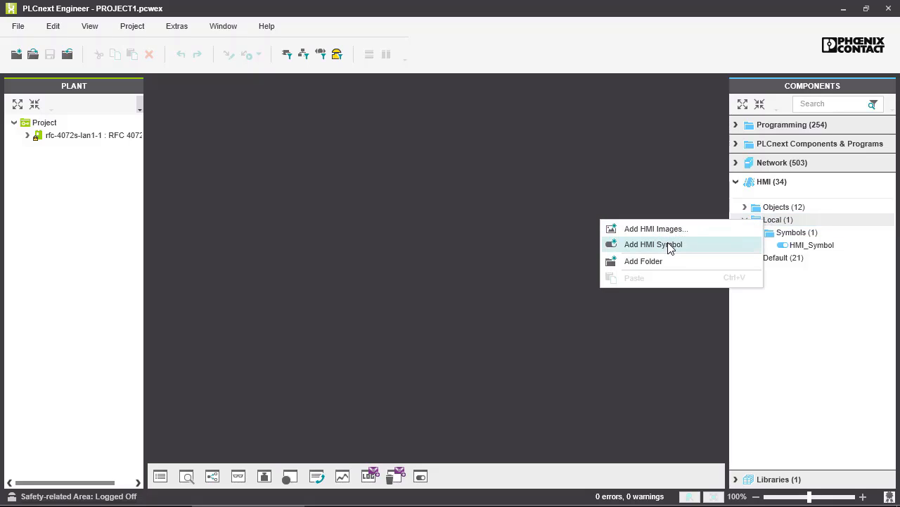
pyautogui.moveTo(654, 228)
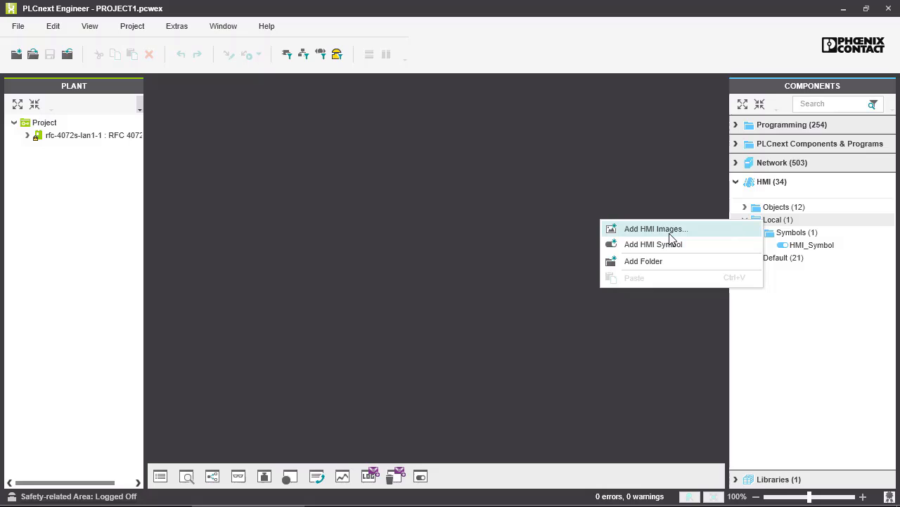
pyautogui.moveTo(659, 234)
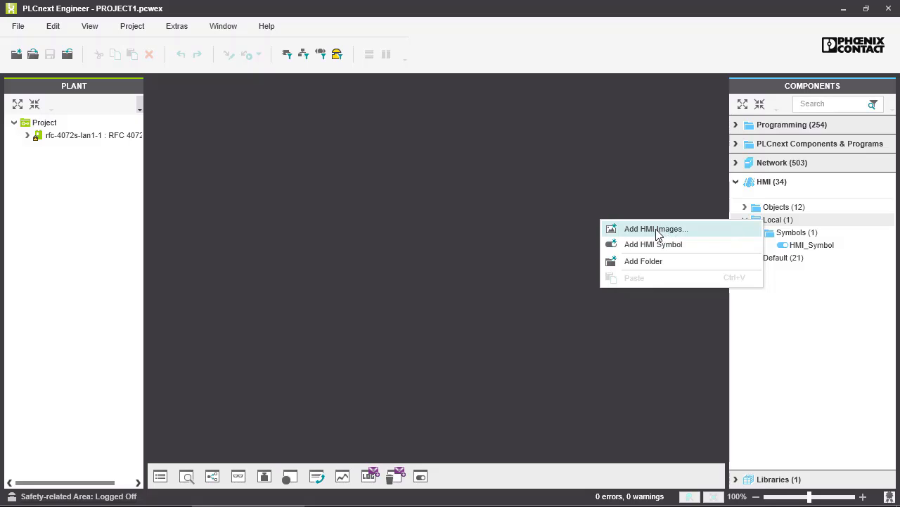
# - Add Phoenix_Contact_Logo.svg.png from the HMI folder as an HMI image in the local components
pyautogui.click(655, 228)
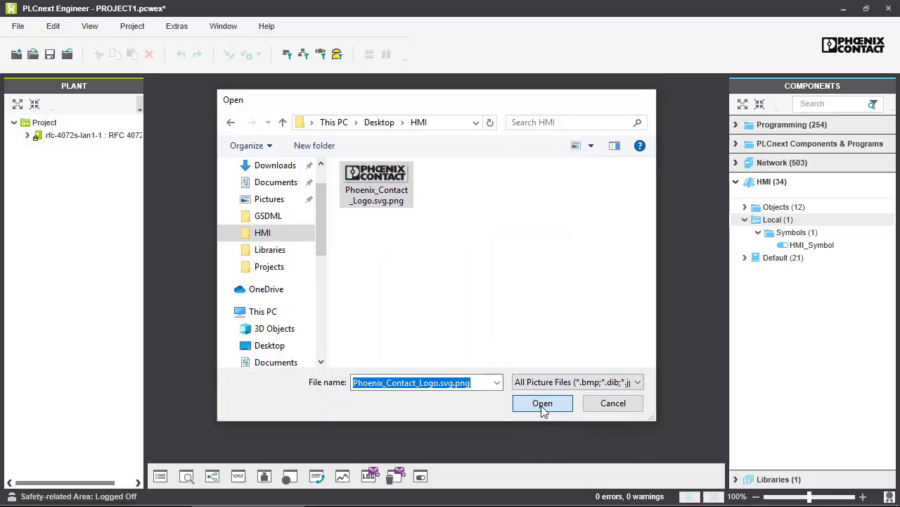
pyautogui.click(544, 402)
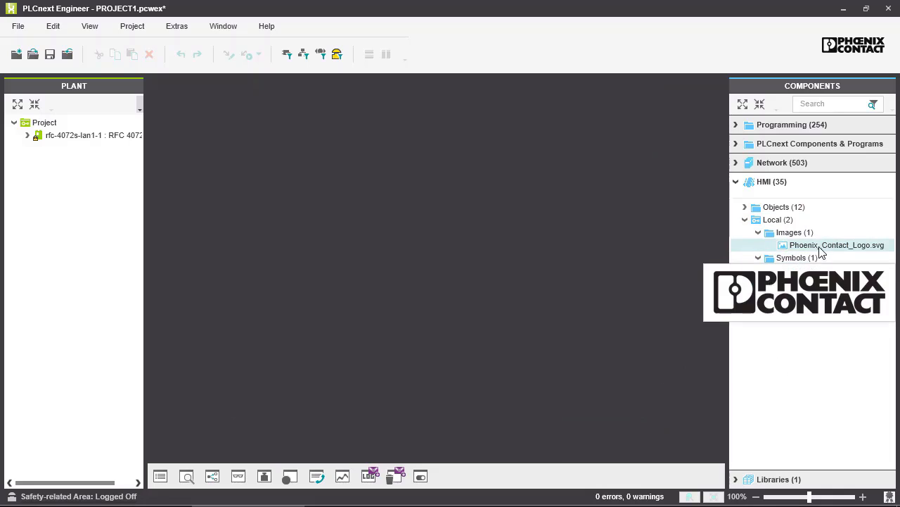
pyautogui.click(788, 232)
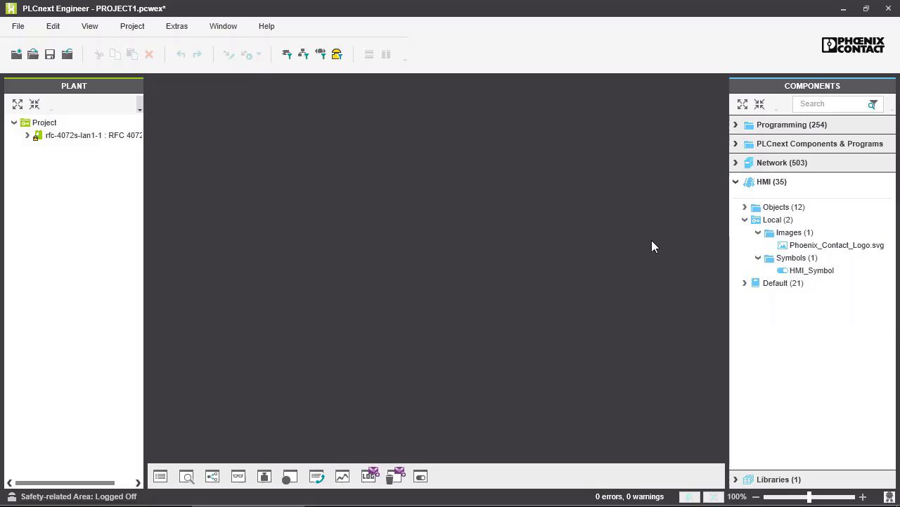
pyautogui.moveTo(591, 261)
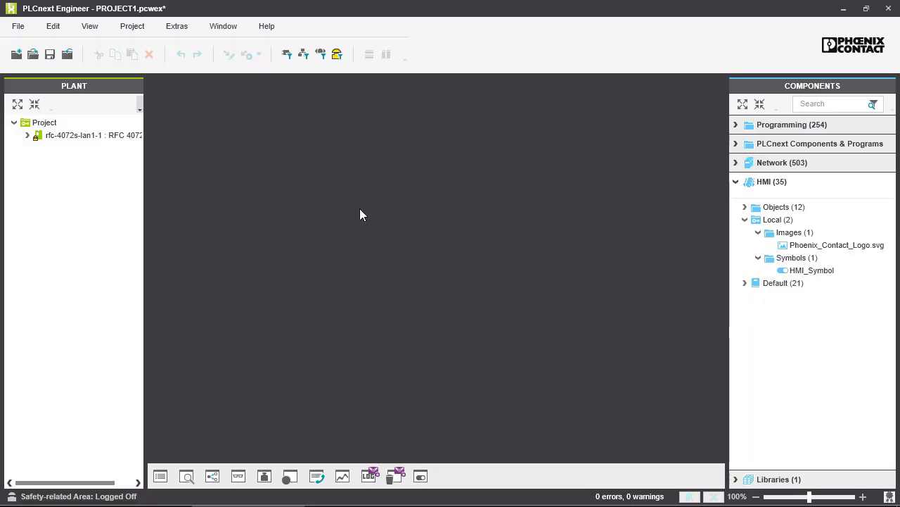
# - Start Export As Released HMI Library from the File menu, confirming Yes to save the project
pyautogui.click(17, 25)
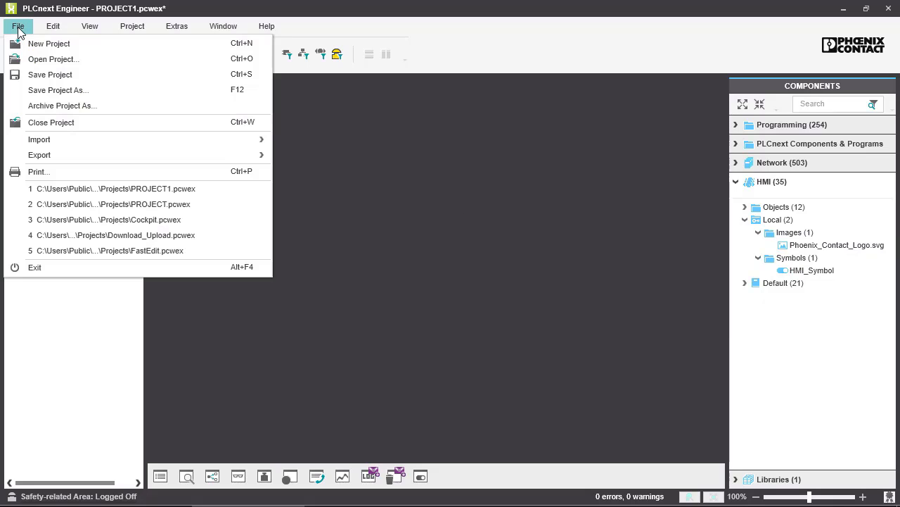
pyautogui.moveTo(181, 140)
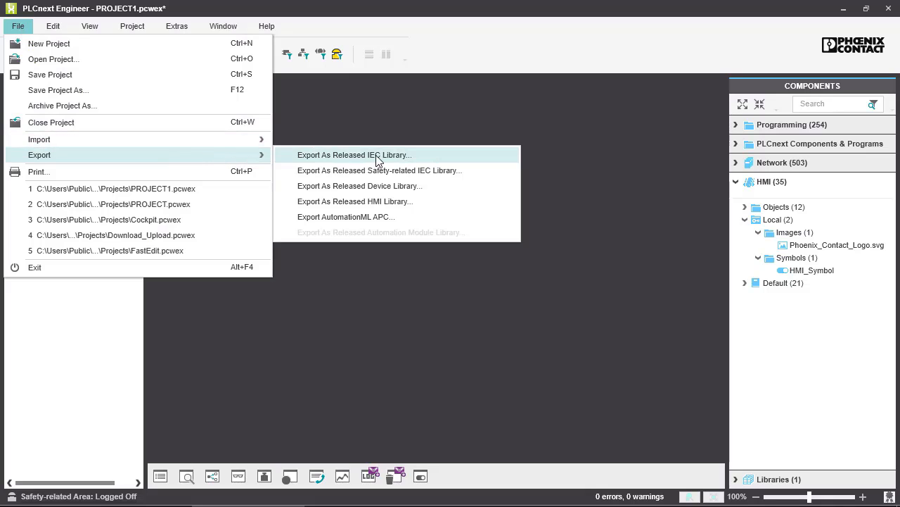
pyautogui.moveTo(380, 201)
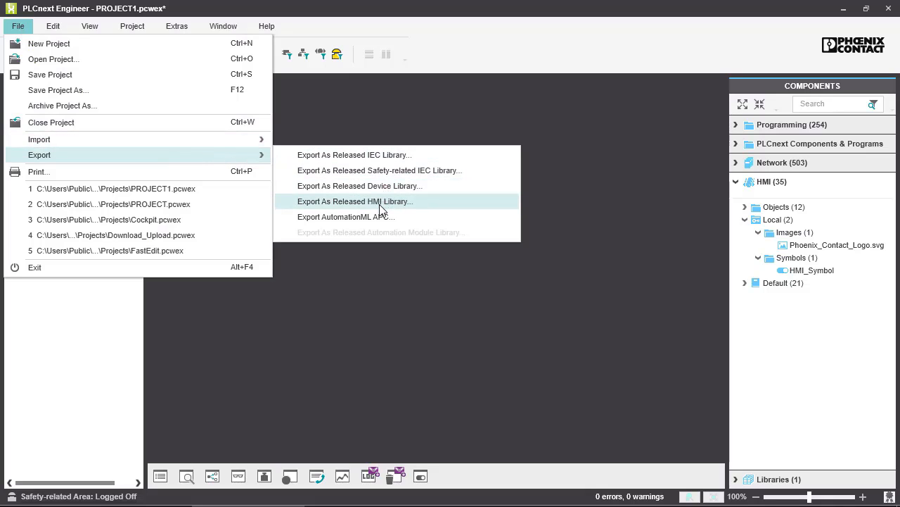
pyautogui.click(354, 202)
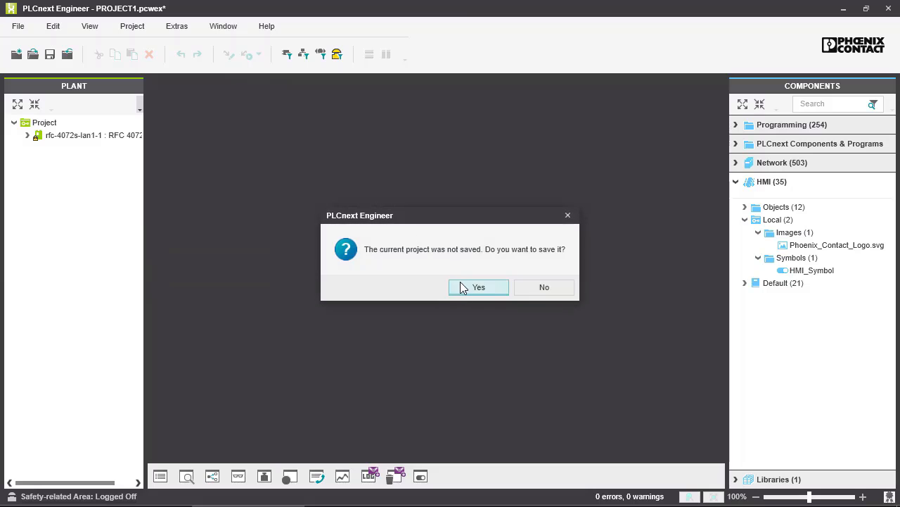
pyautogui.click(478, 287)
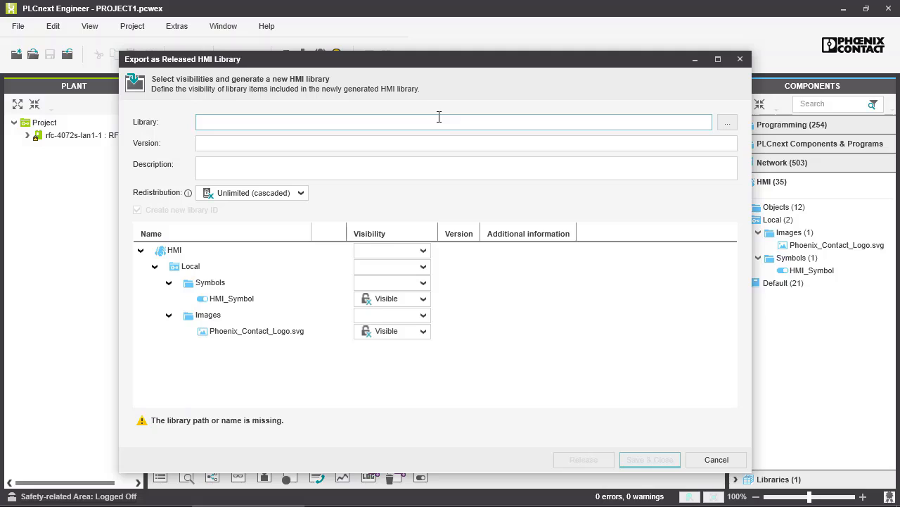
pyautogui.moveTo(439, 119)
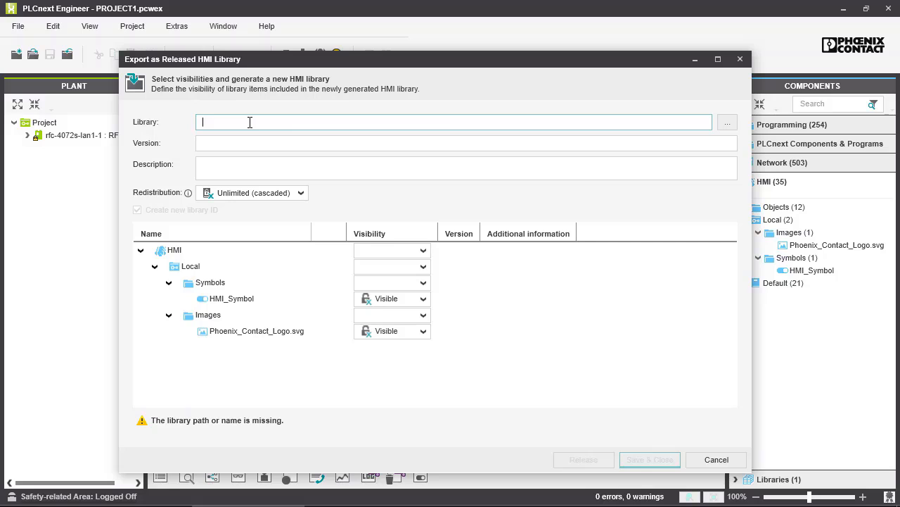
# - Enter D:\Libraries\HMITest as the Library path in the export dialog
pyautogui.write('D:\\Libraries\\')
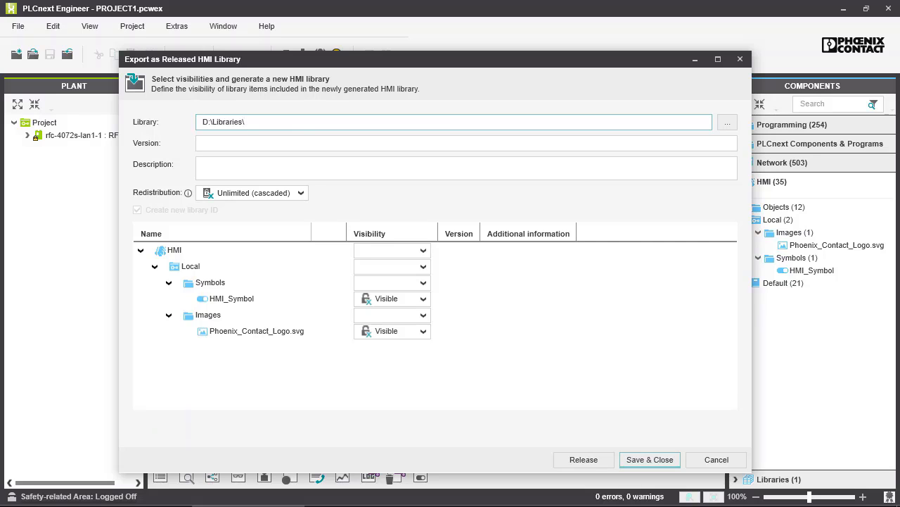
pyautogui.write('HMI')
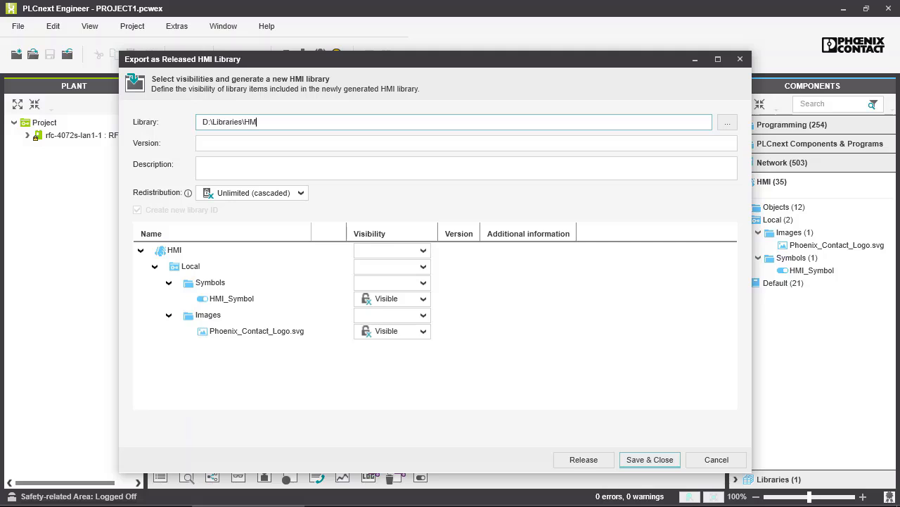
pyautogui.write('T')
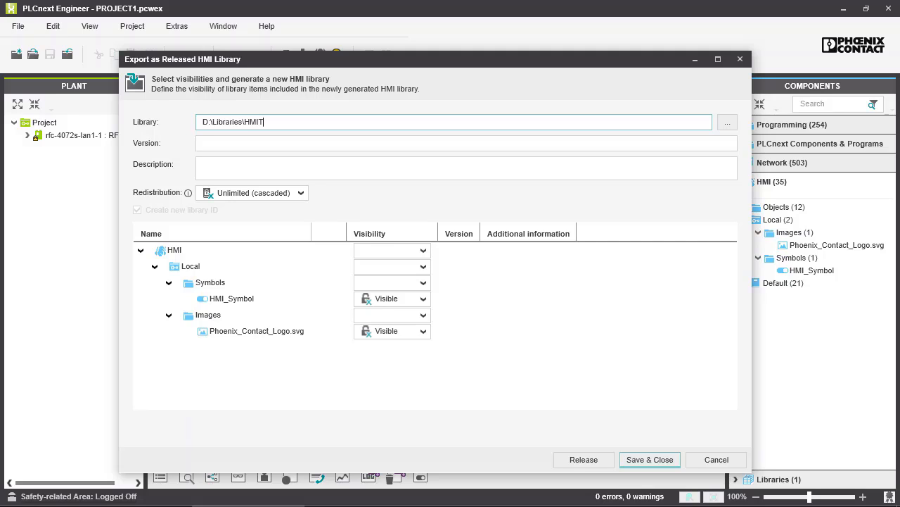
pyautogui.write('est.pcwlx')
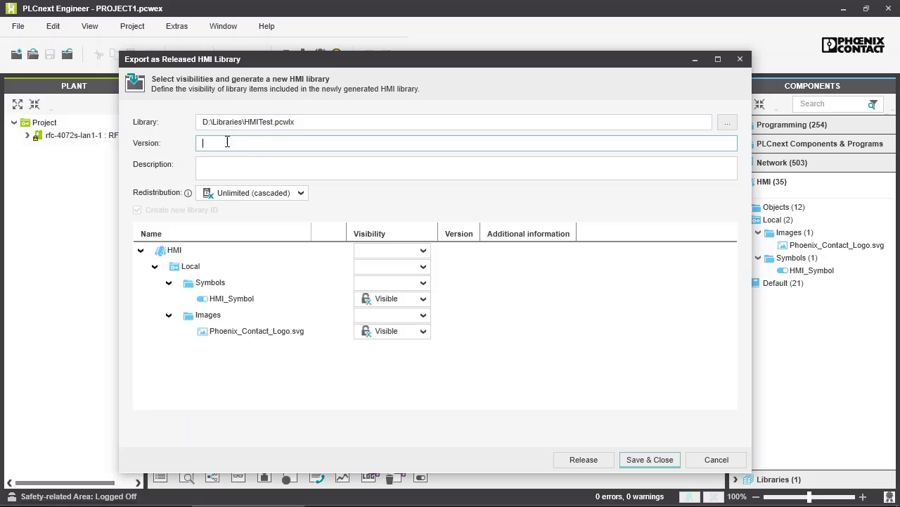
pyautogui.moveTo(221, 144)
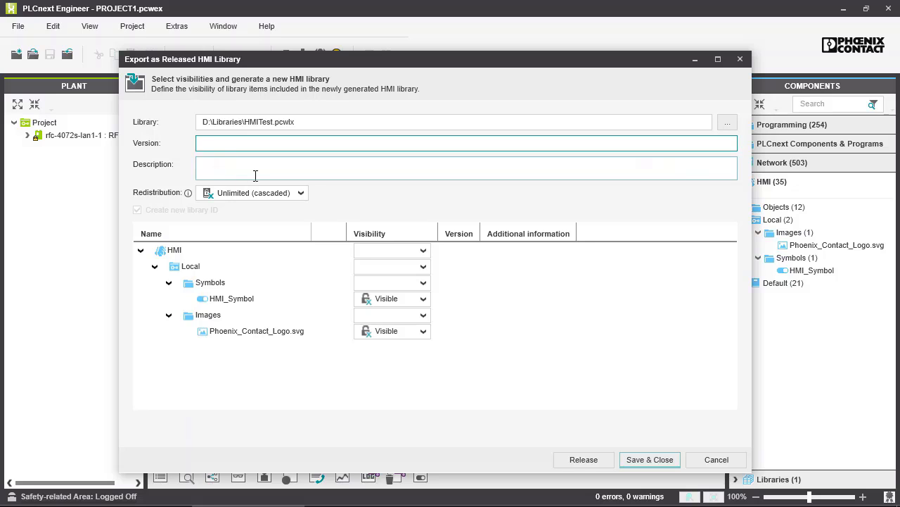
pyautogui.click(467, 144)
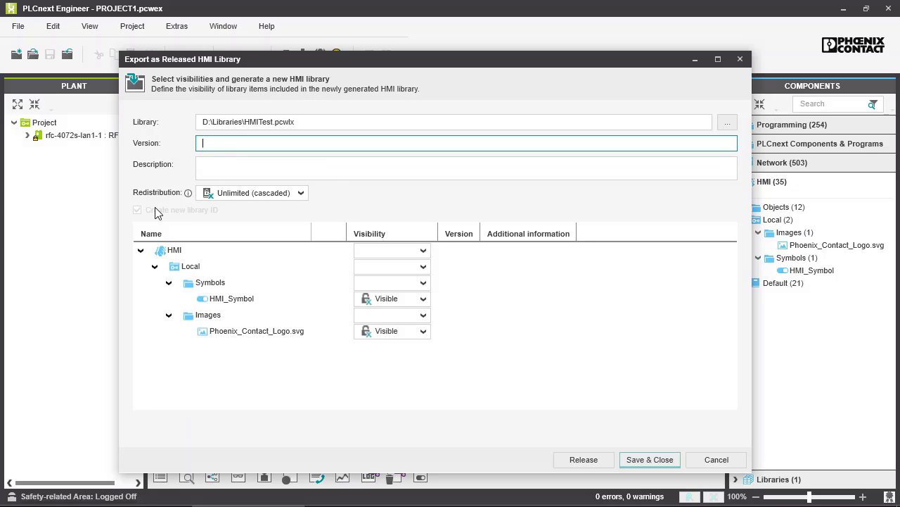
pyautogui.moveTo(160, 209)
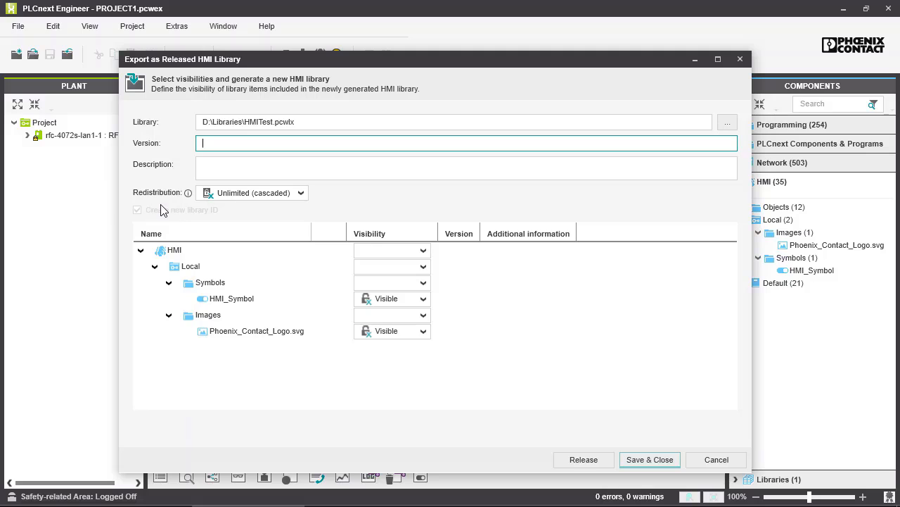
pyautogui.moveTo(174, 213)
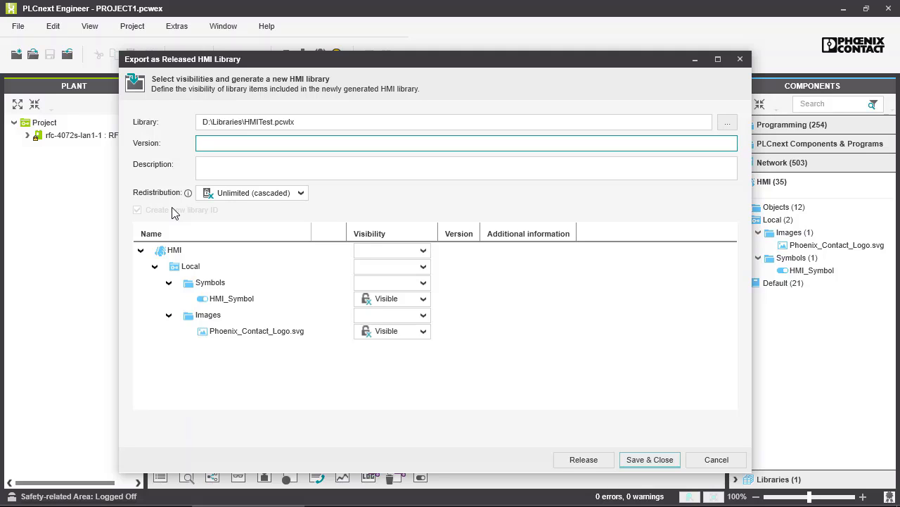
pyautogui.click(467, 143)
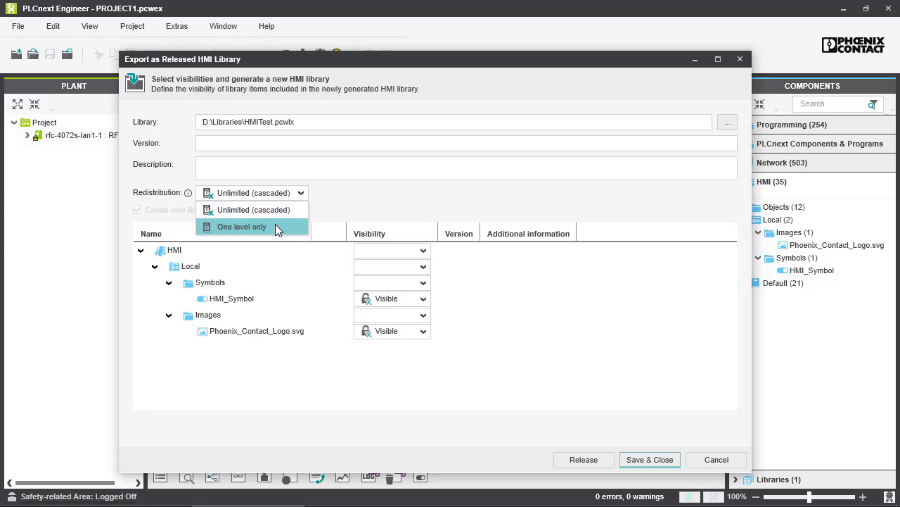
pyautogui.click(253, 208)
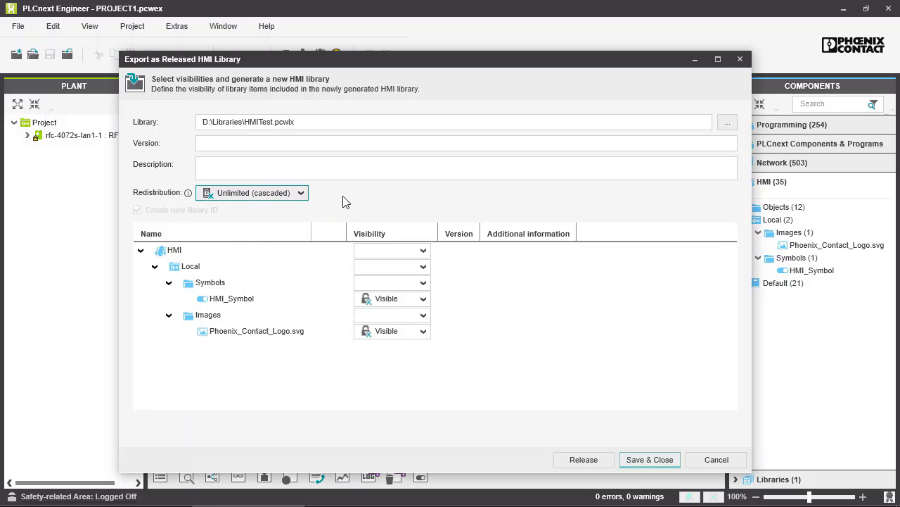
pyautogui.moveTo(242, 213)
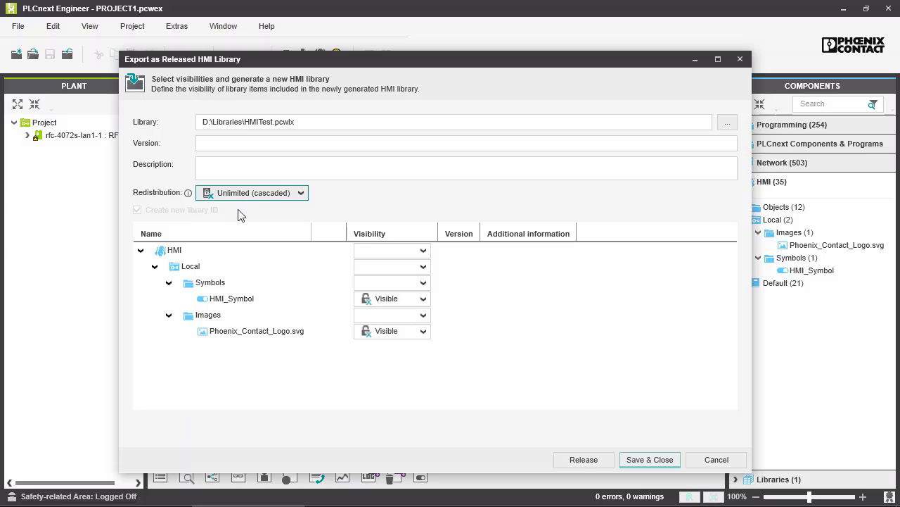
pyautogui.moveTo(202, 221)
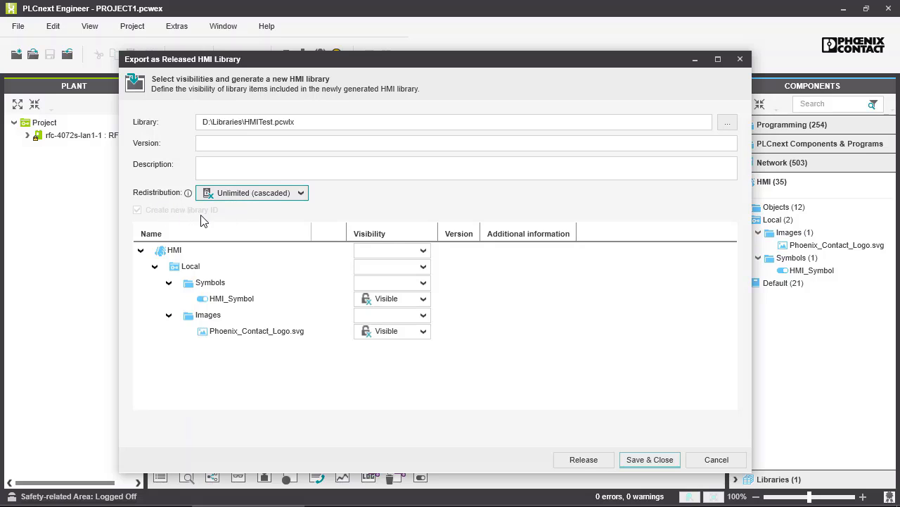
pyautogui.moveTo(252, 216)
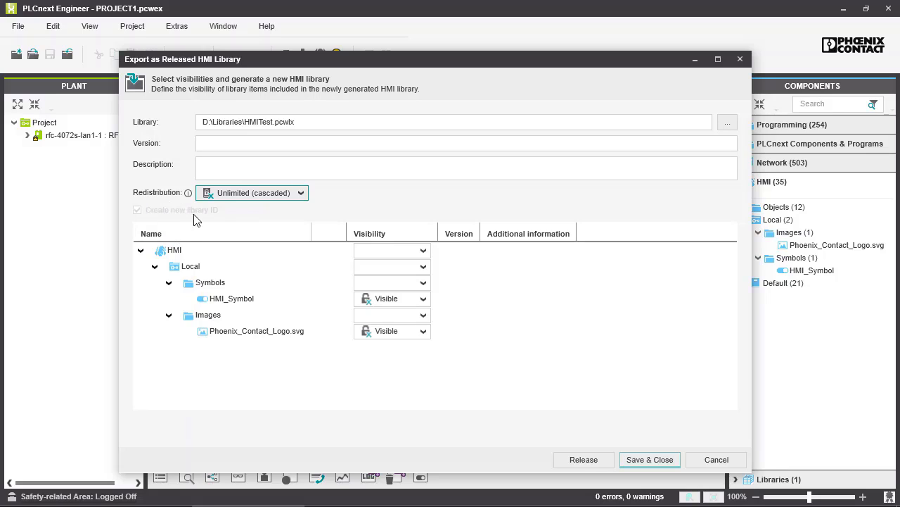
pyautogui.moveTo(176, 220)
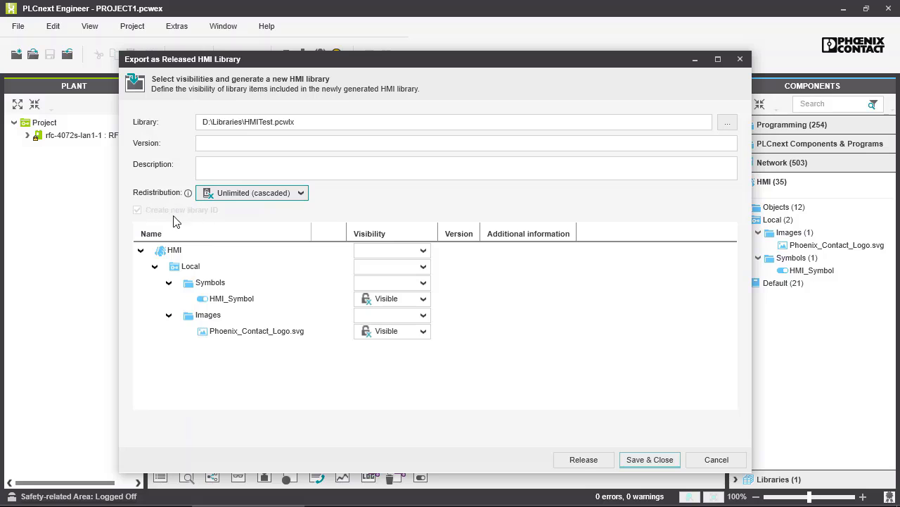
pyautogui.moveTo(183, 223)
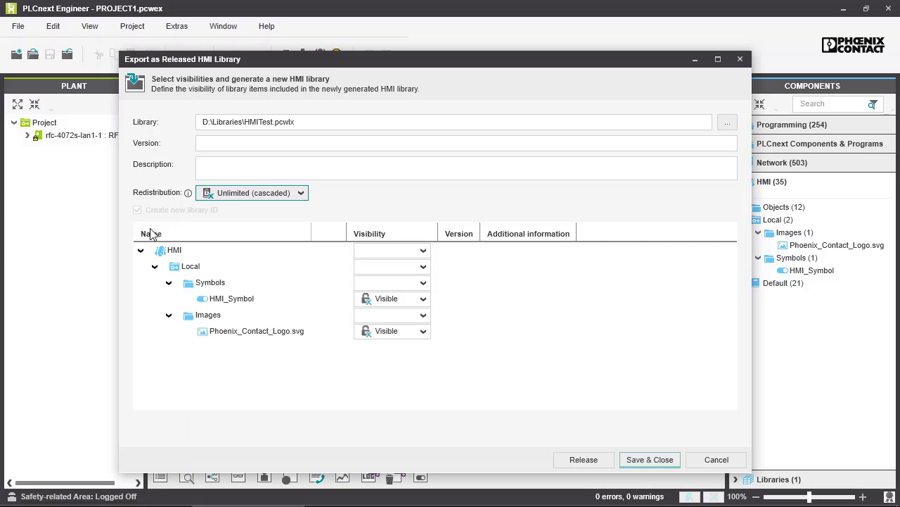
pyautogui.moveTo(259, 217)
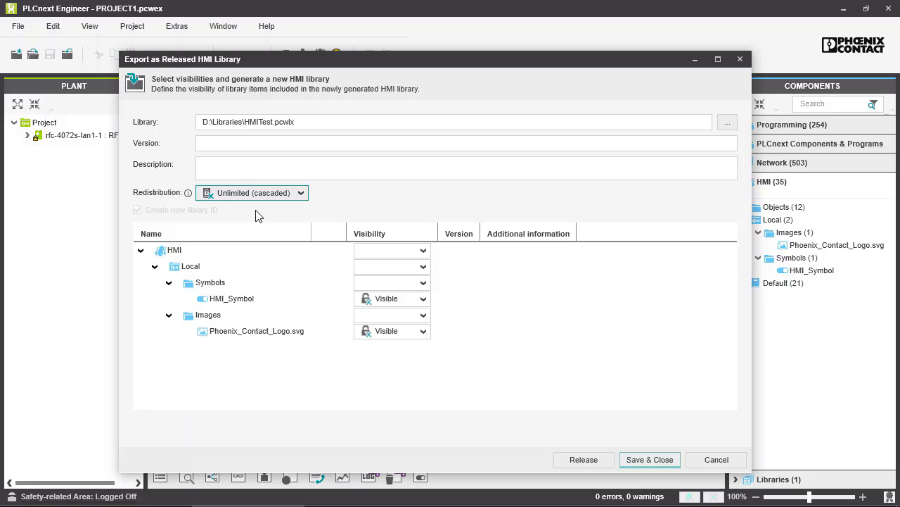
pyautogui.moveTo(366, 234)
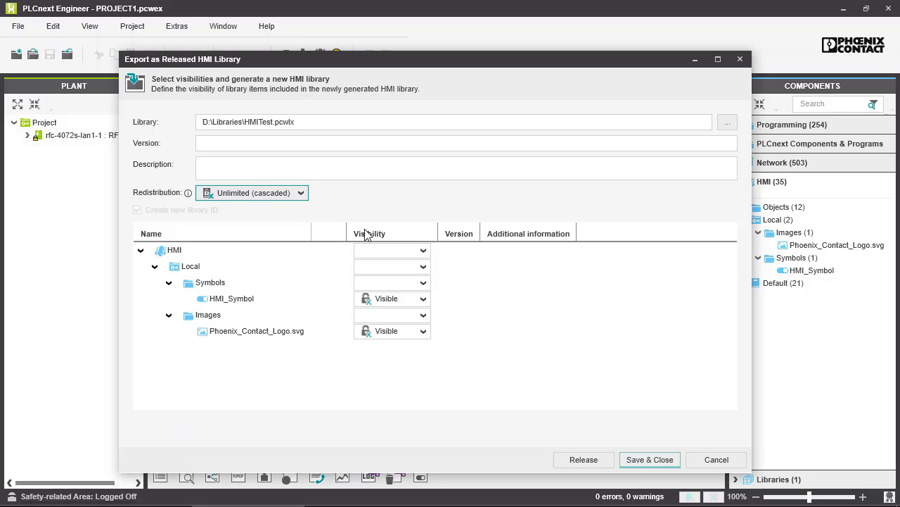
pyautogui.moveTo(542, 335)
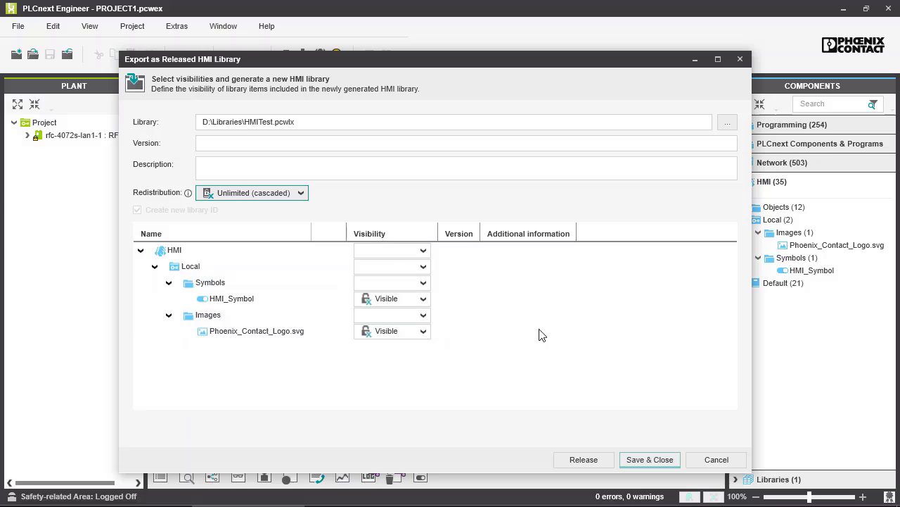
# - Review the HMI_Symbol and logo image rows in the export item list, both Visible
pyautogui.click(256, 331)
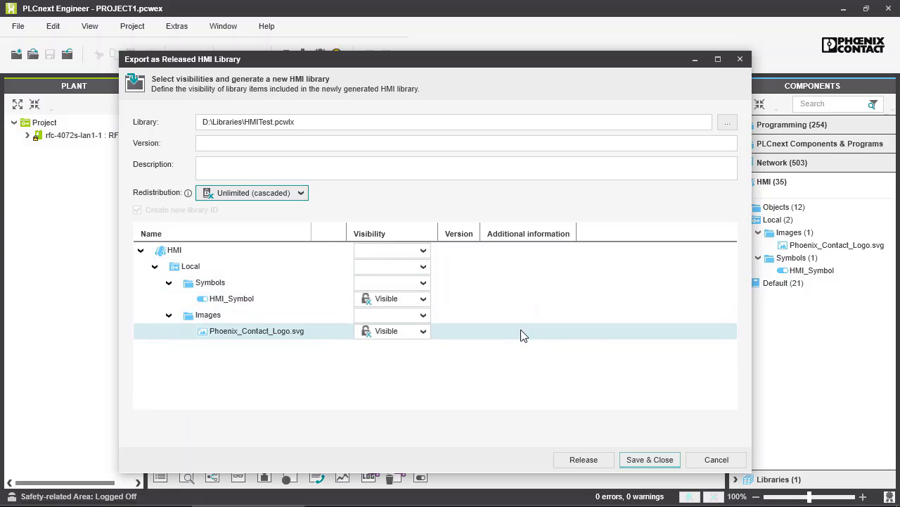
pyautogui.click(231, 298)
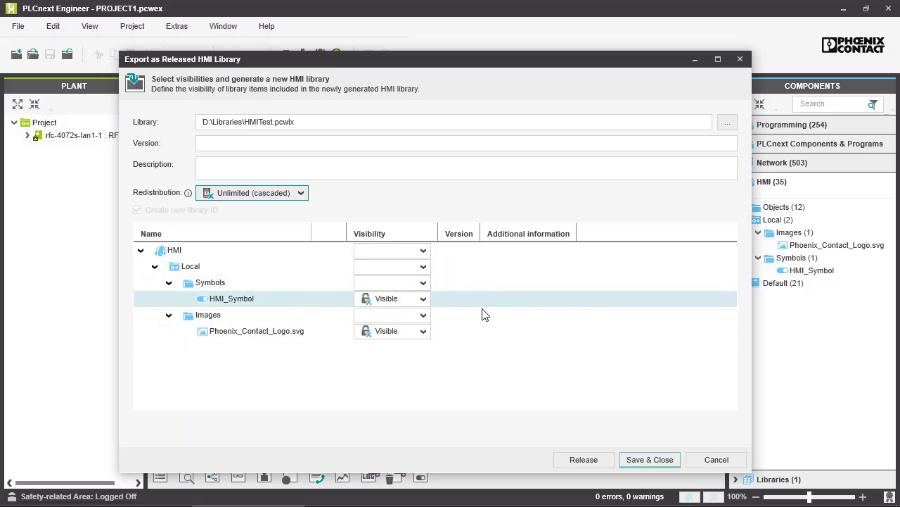
pyautogui.click(256, 330)
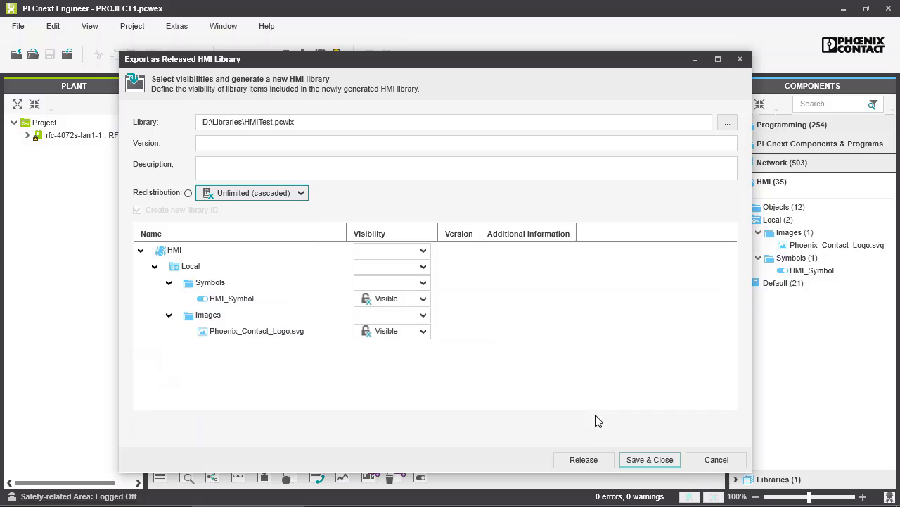
pyautogui.moveTo(650, 459)
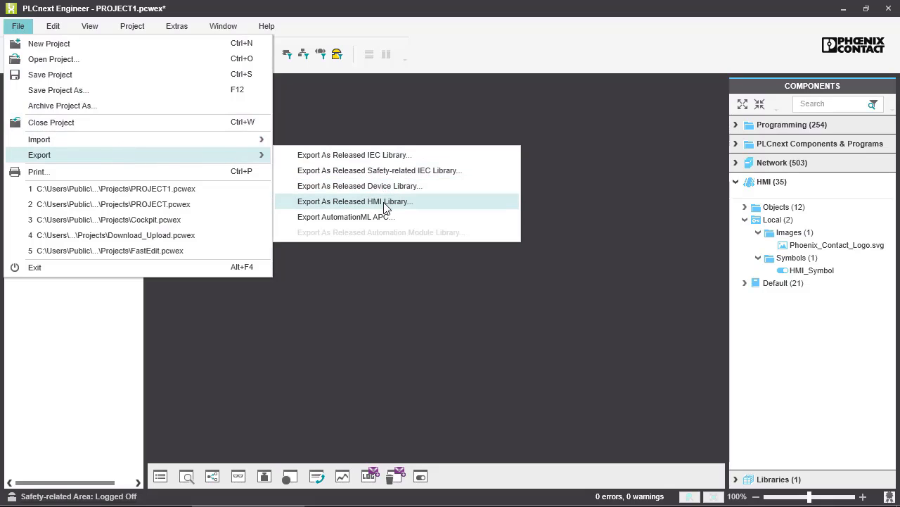
# - Relaunch Export As Released HMI Library and confirm Yes to save the project
pyautogui.click(354, 201)
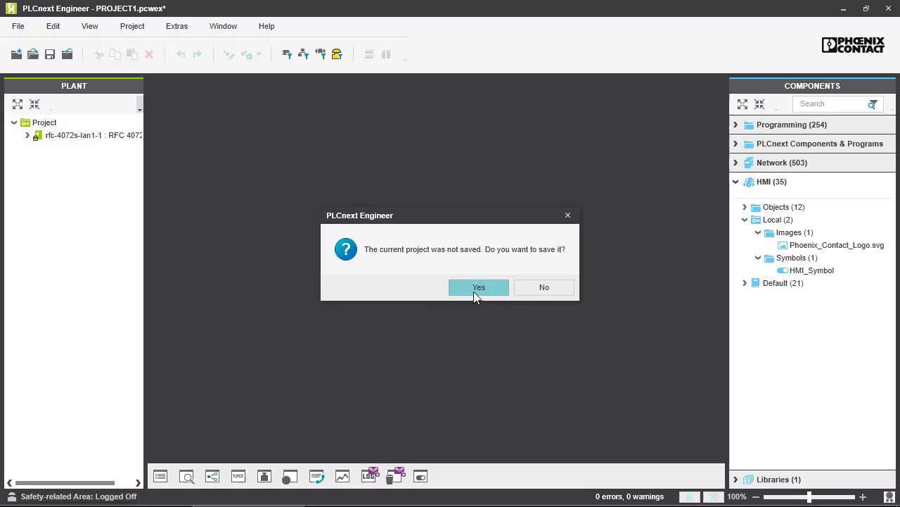
pyautogui.click(479, 287)
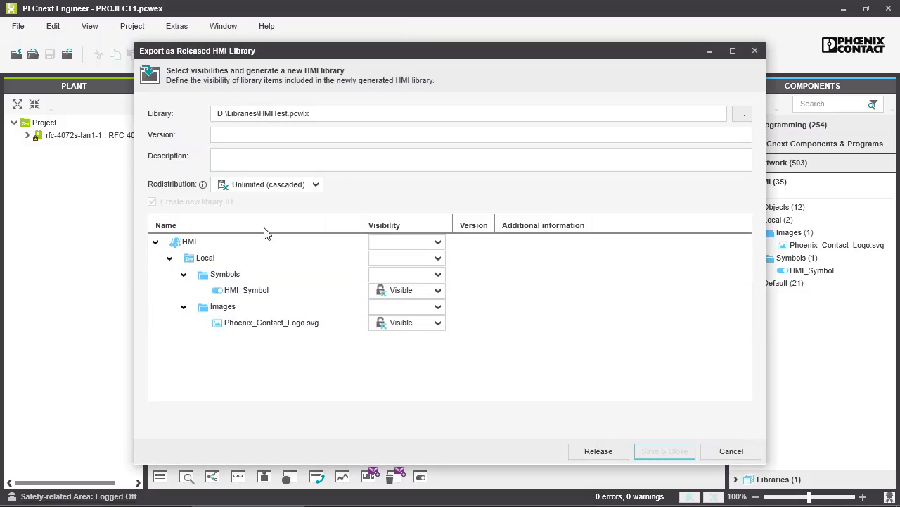
pyautogui.moveTo(497, 359)
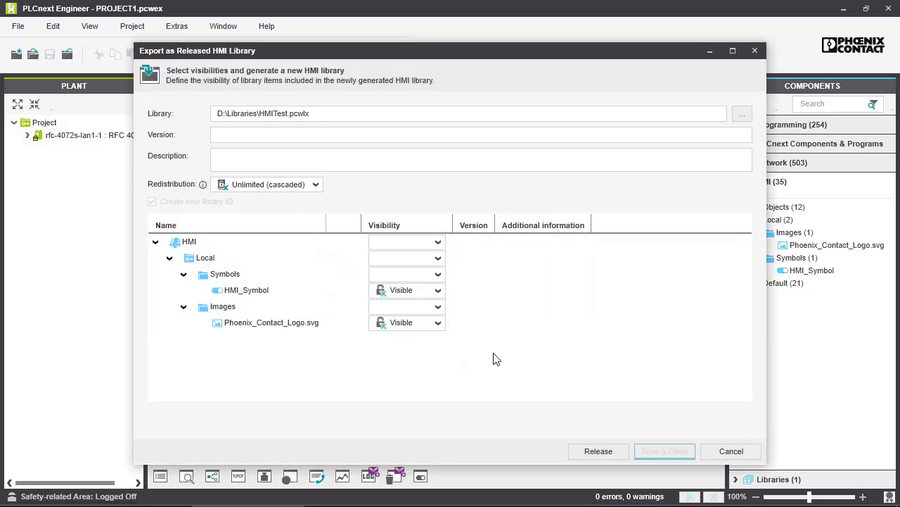